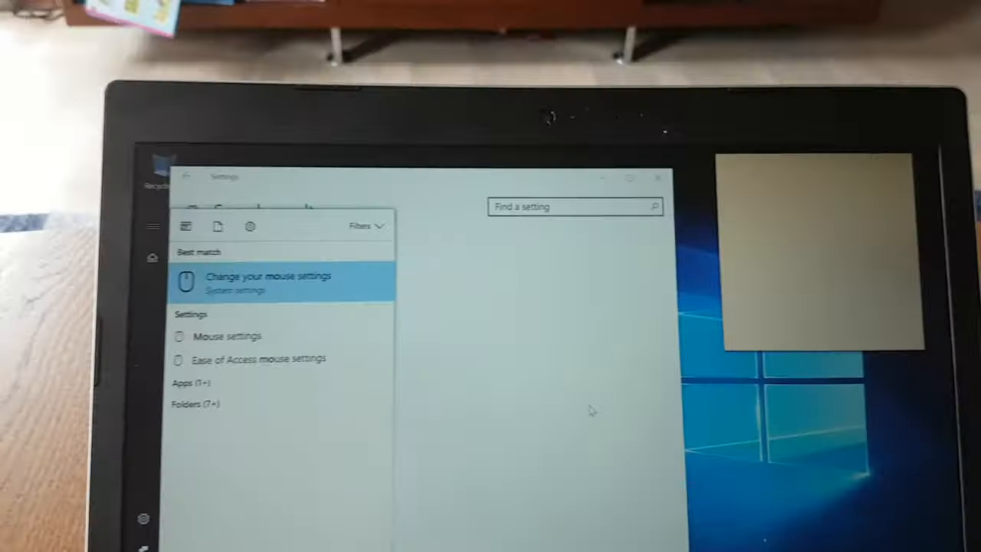
# Open the Mouse page by choosing 'Change your mouse settings' from the search results.
pyautogui.click(269, 277)
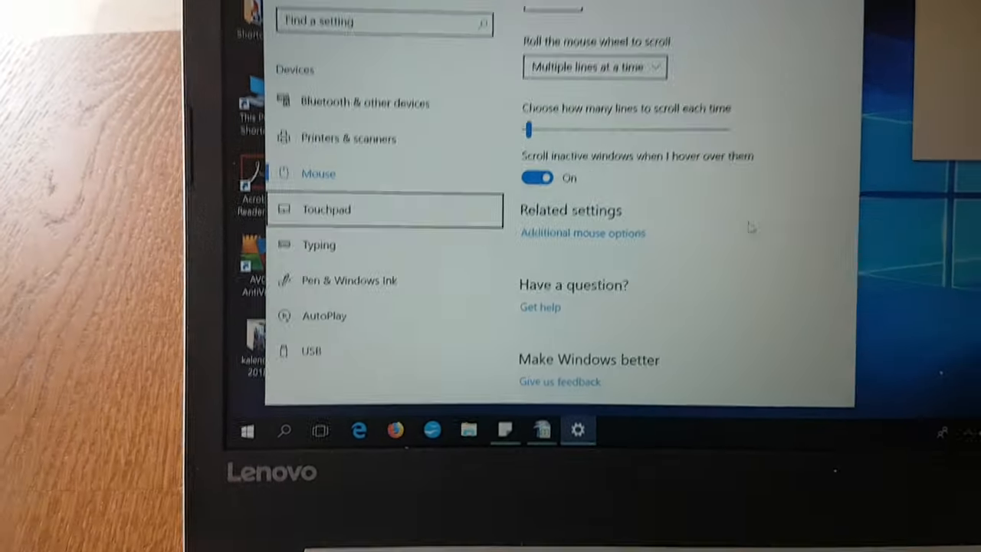
# Go to Touchpad and open Additional settings to show the Synaptics ClickPad device tab.
pyautogui.click(326, 209)
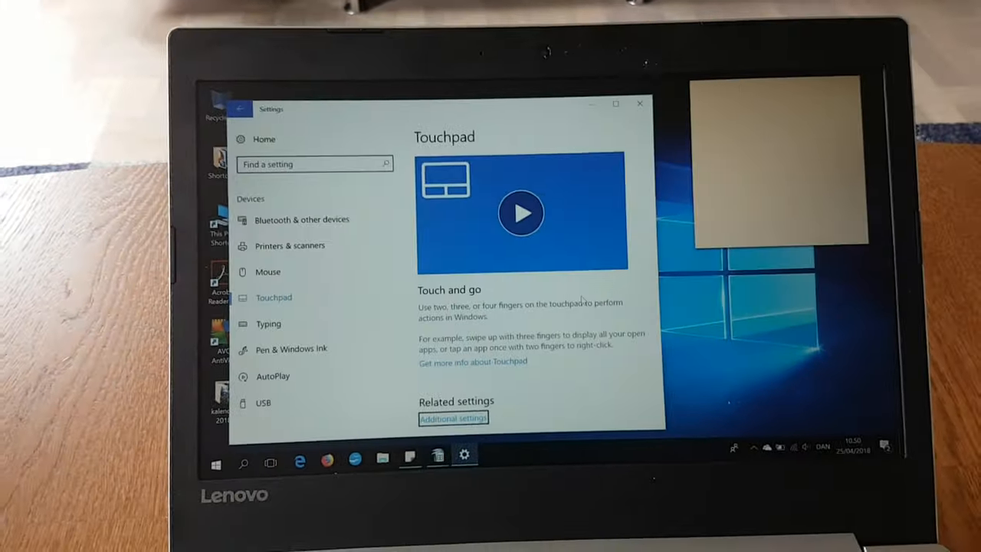
pyautogui.click(453, 417)
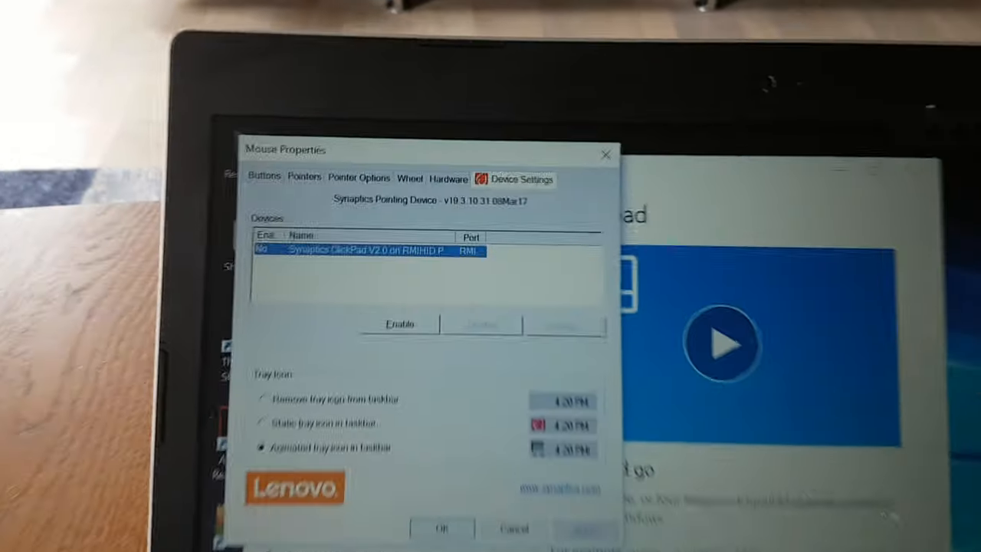